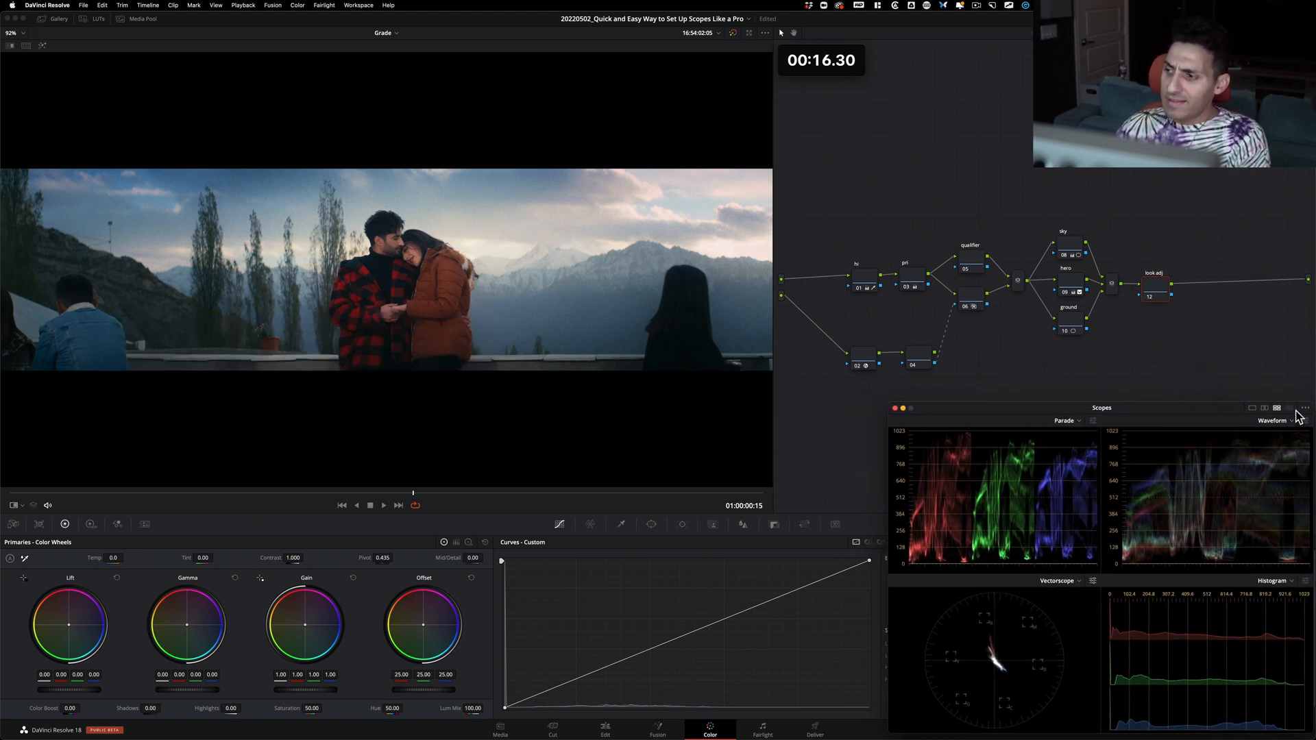
Change the first scope in the four-up layout to Waveform
click(1305, 408)
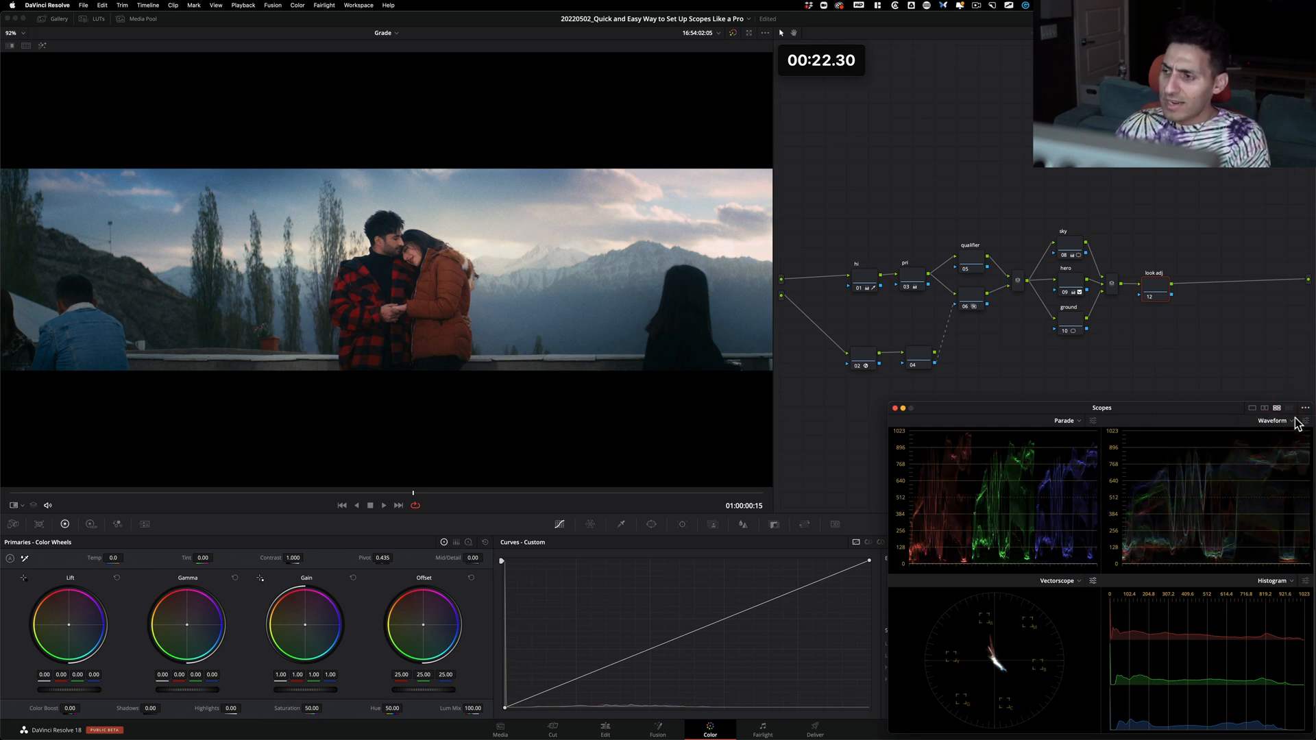
click(1305, 408)
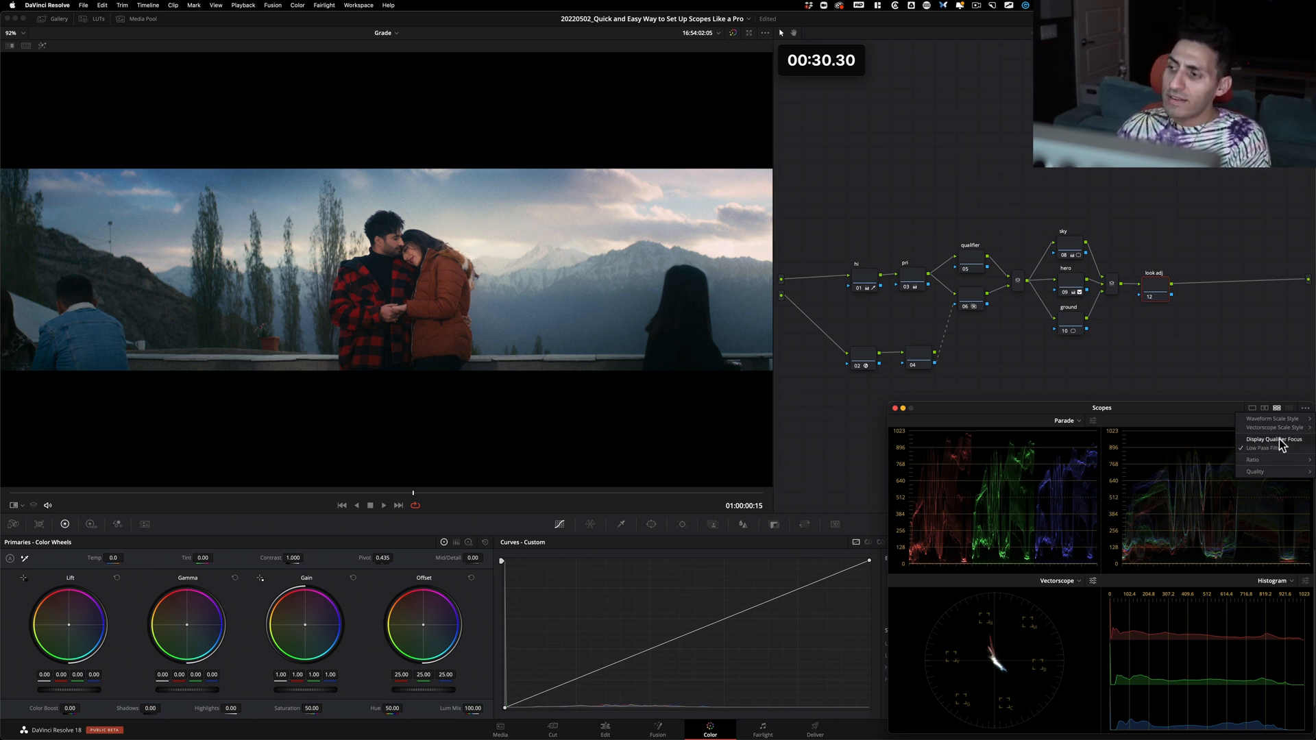
click(1272, 419)
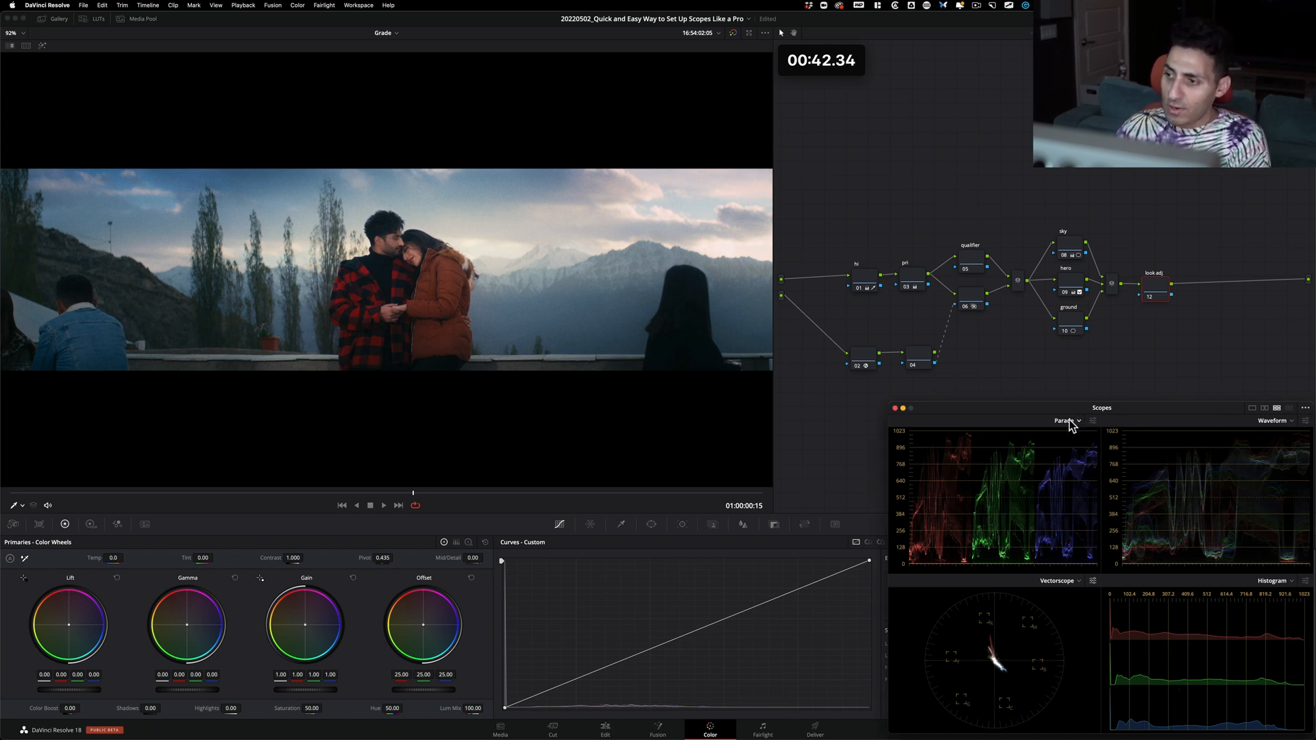
click(1069, 420)
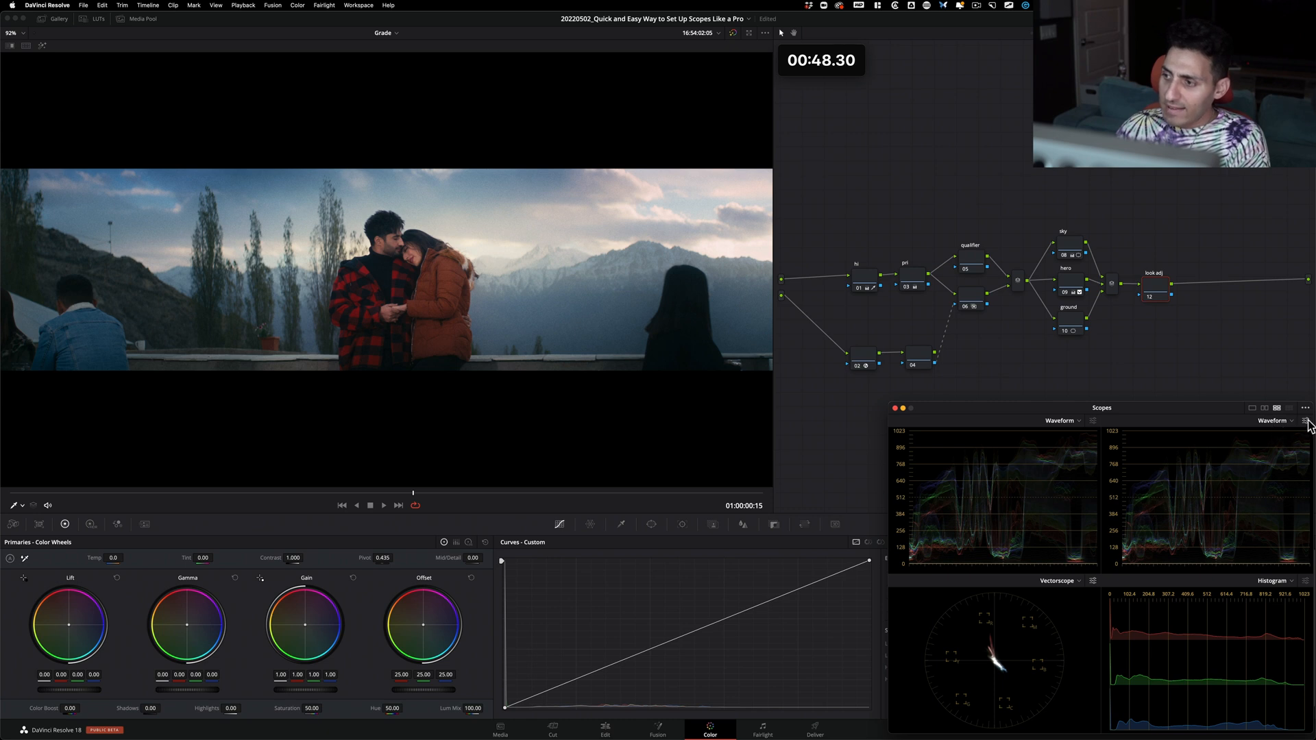
Set the second waveform to show only the colorized luma Y channel
click(1299, 420)
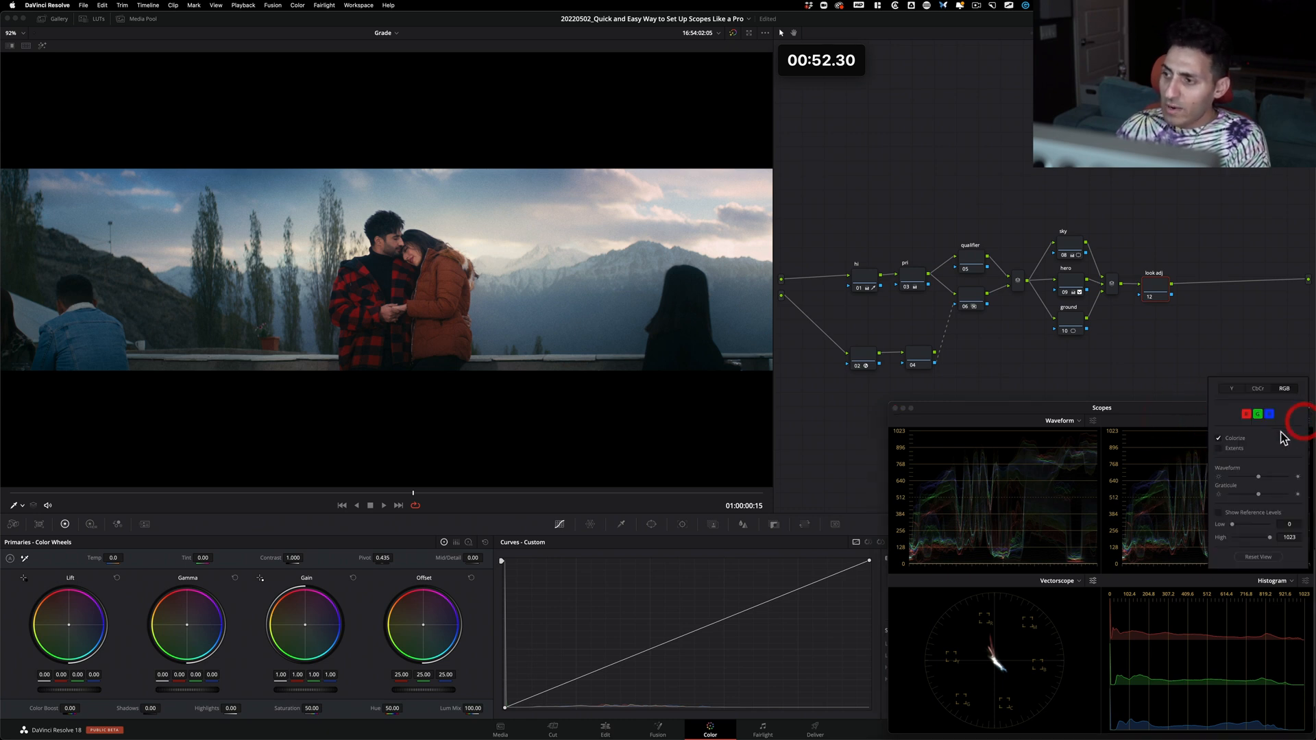
click(1231, 388)
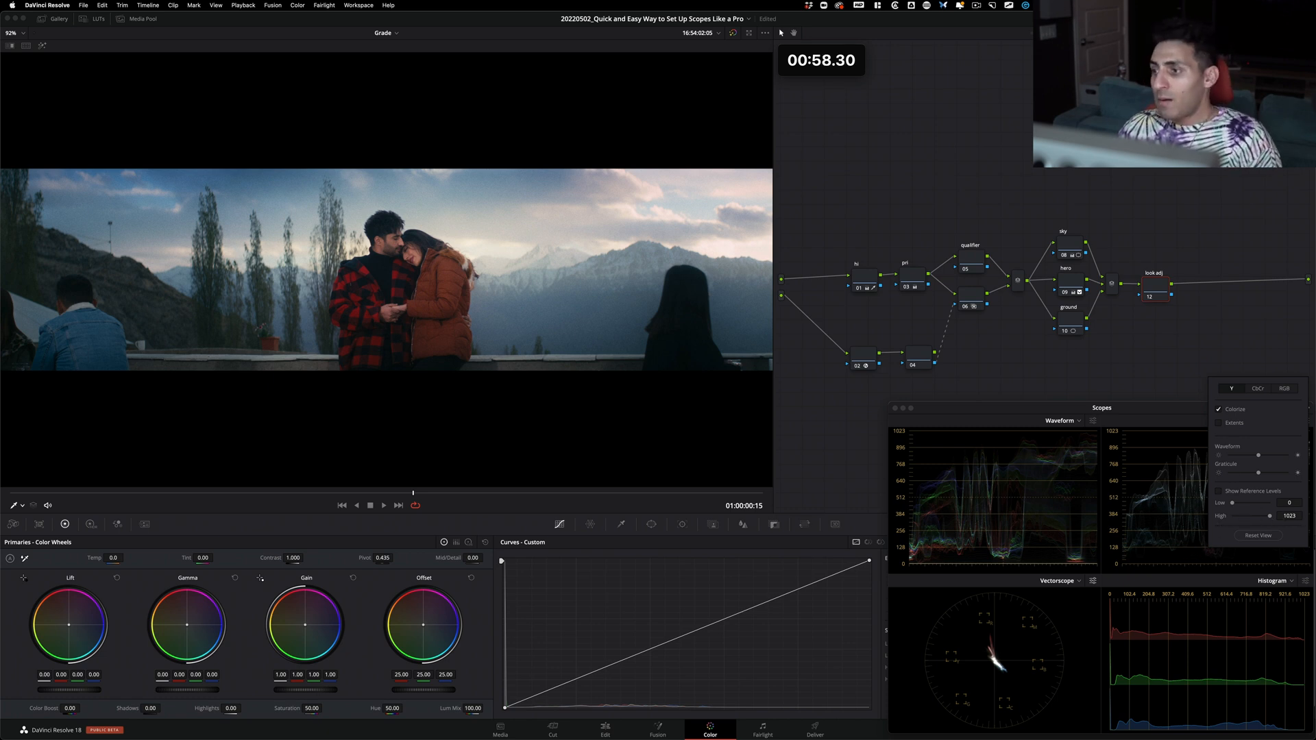
click(1219, 490)
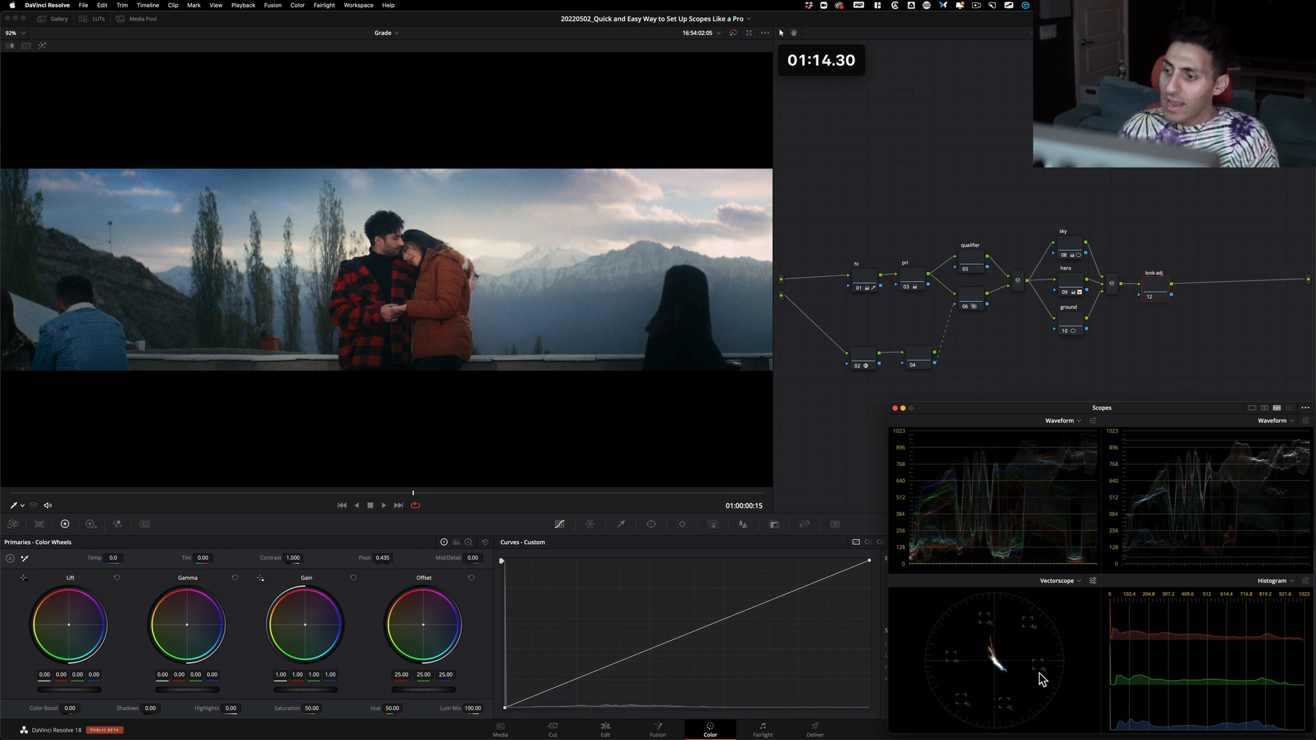
Switch the third scope from Vectorscope to Parade and the fourth from Histogram to Vectorscope
click(1080, 581)
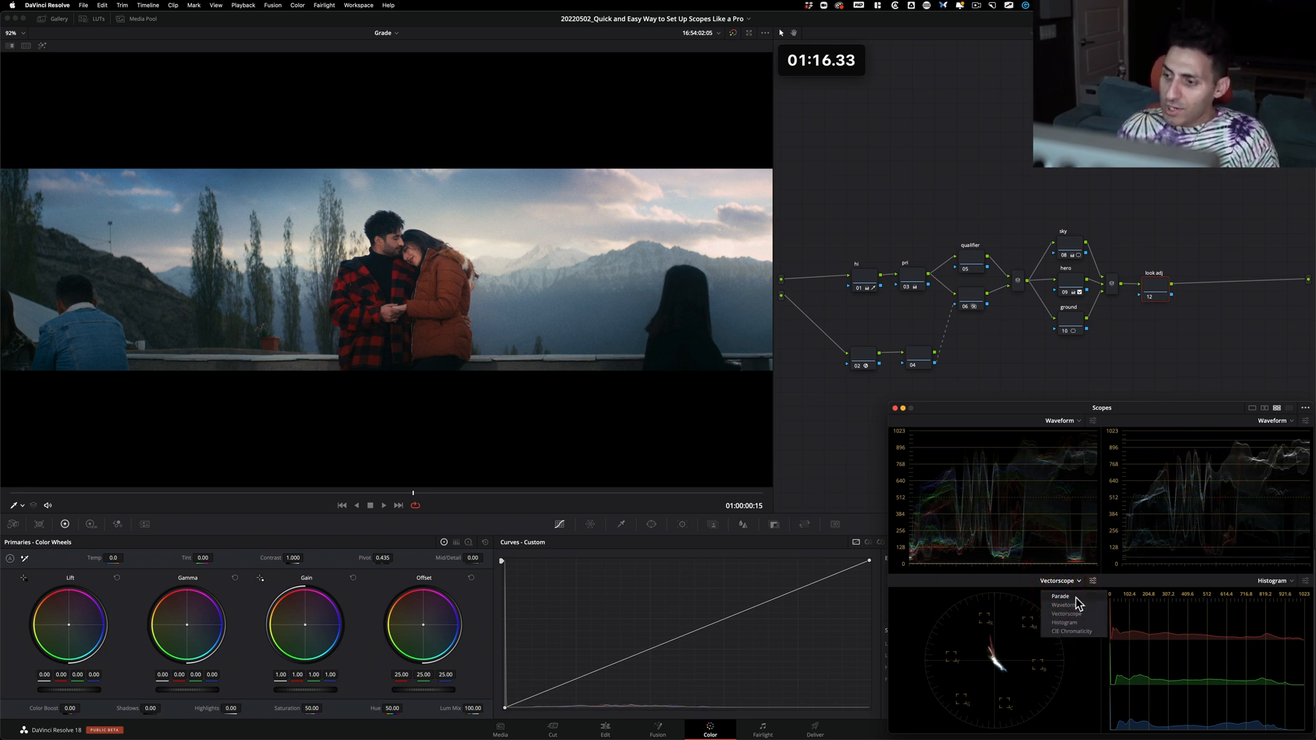
click(1059, 595)
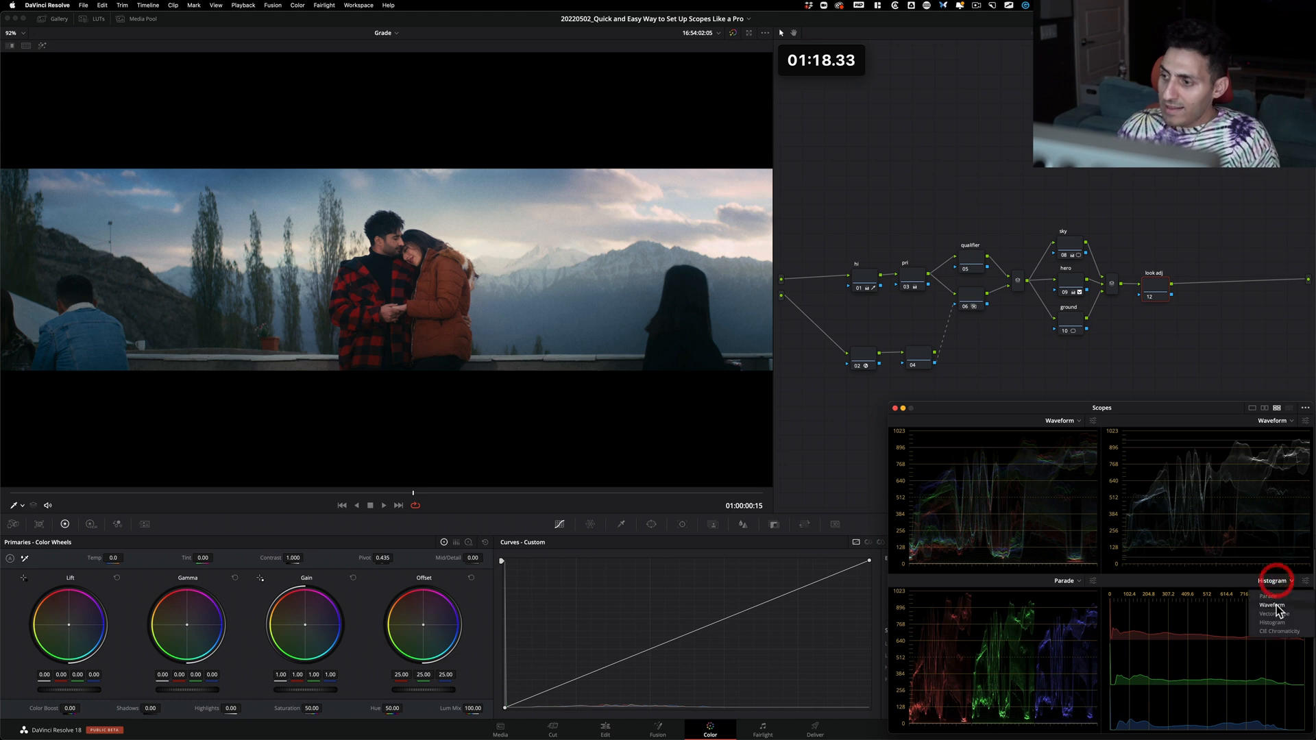
click(1271, 605)
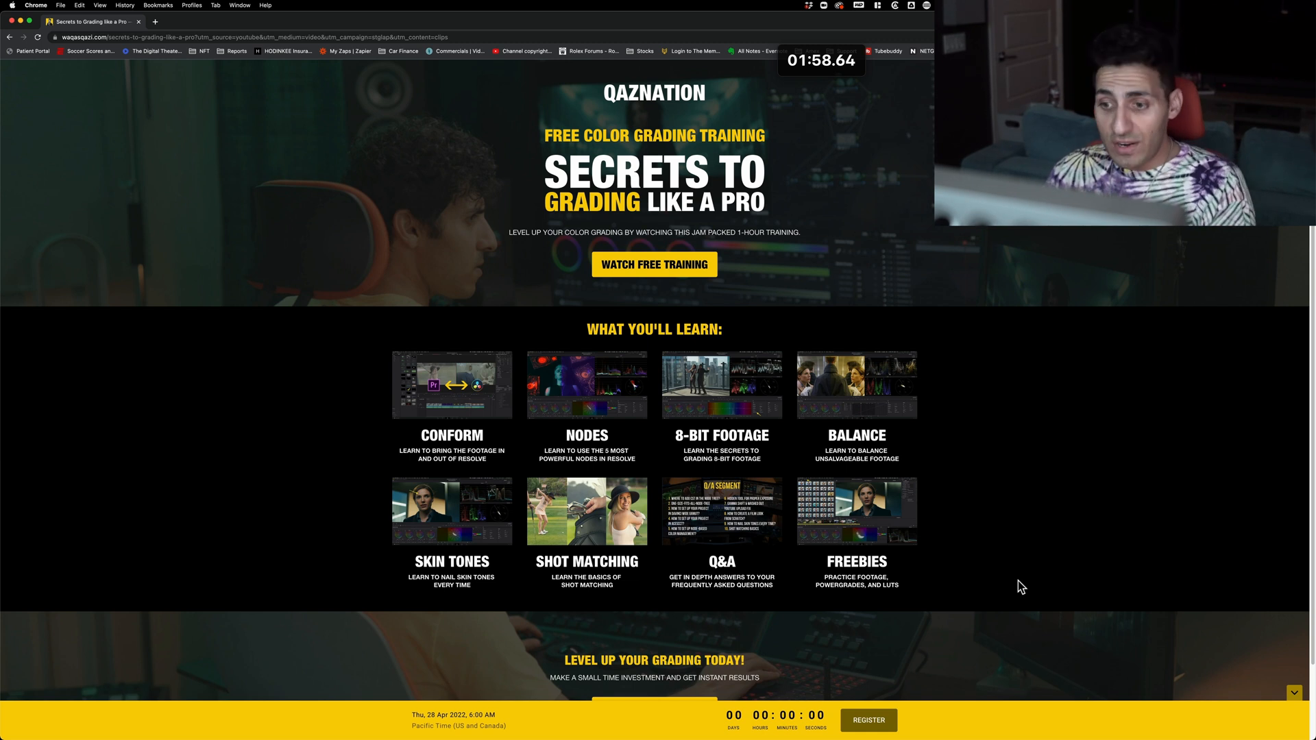
mouse_move(628, 592)
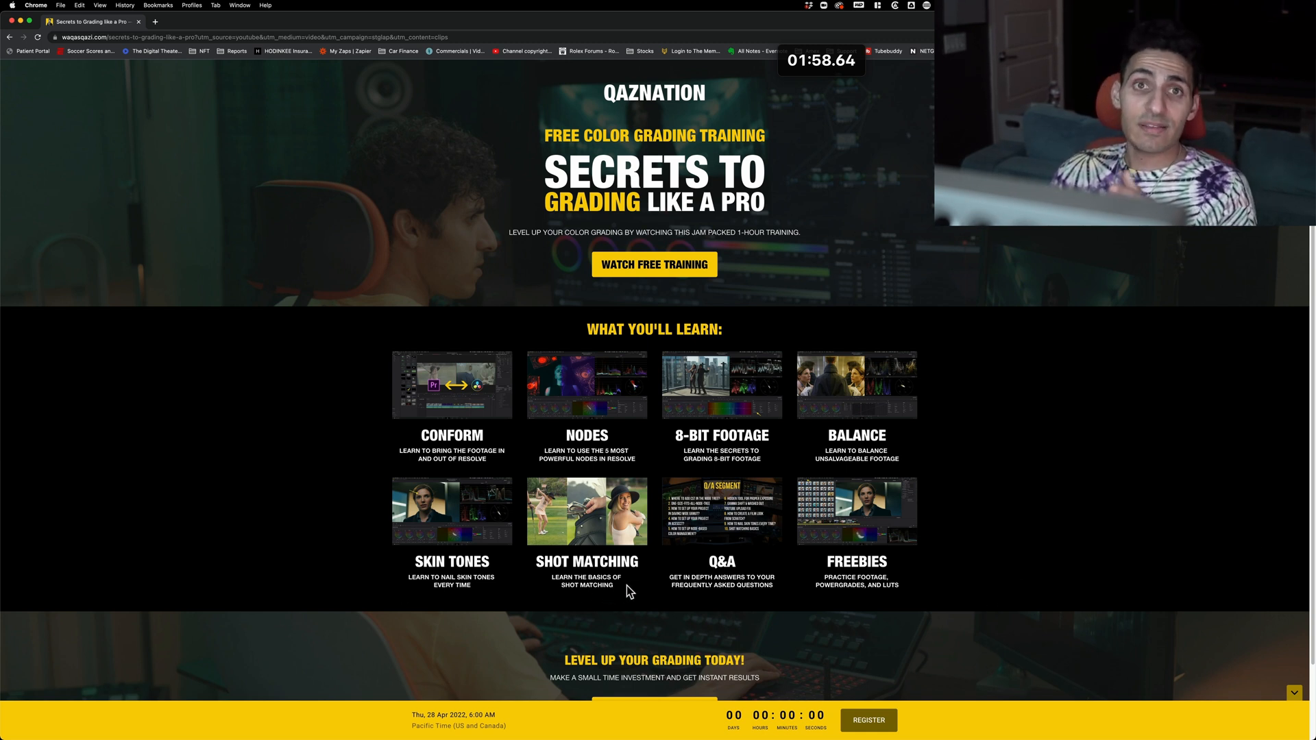